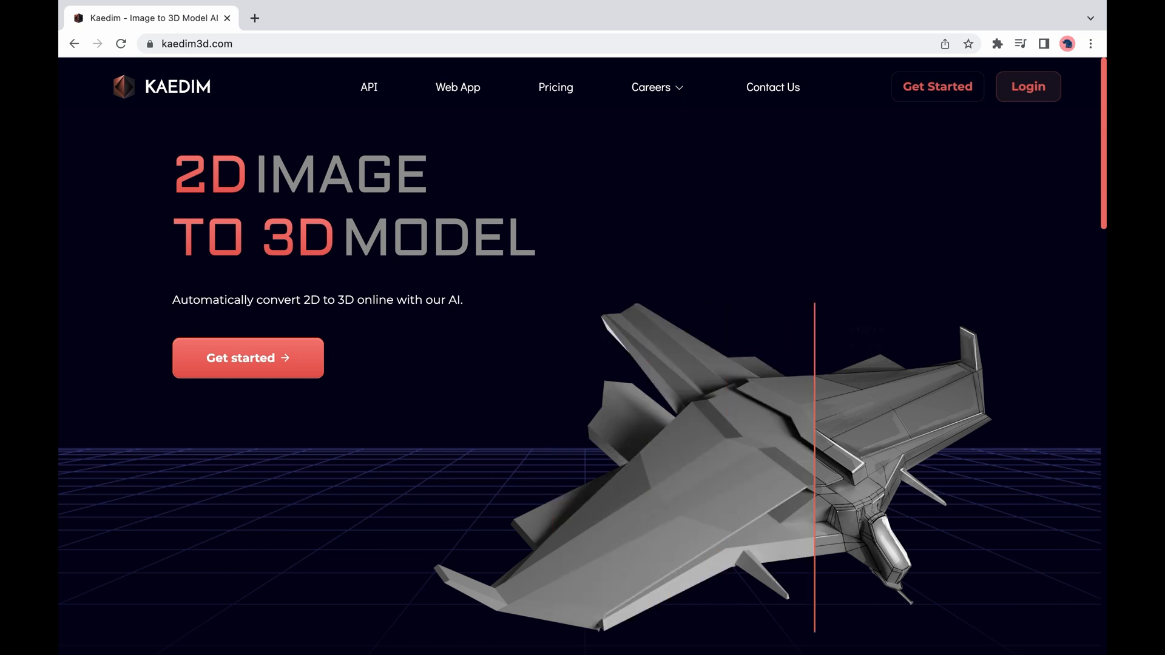
- Go from the Kaedim homepage to the web app's sign-up page in a new tab
{"action": "left_click", "coordinate": [935, 86]}
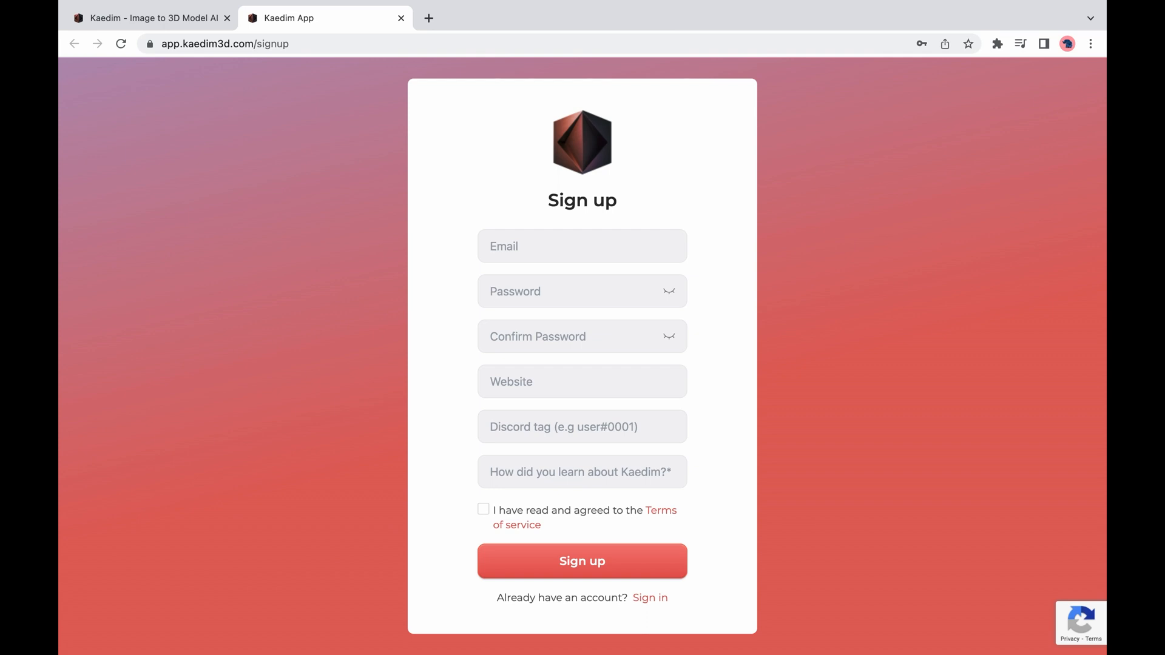
- Sign in with the existing demo account to reach the dashboard of recent assets
{"action": "left_click", "coordinate": [648, 597]}
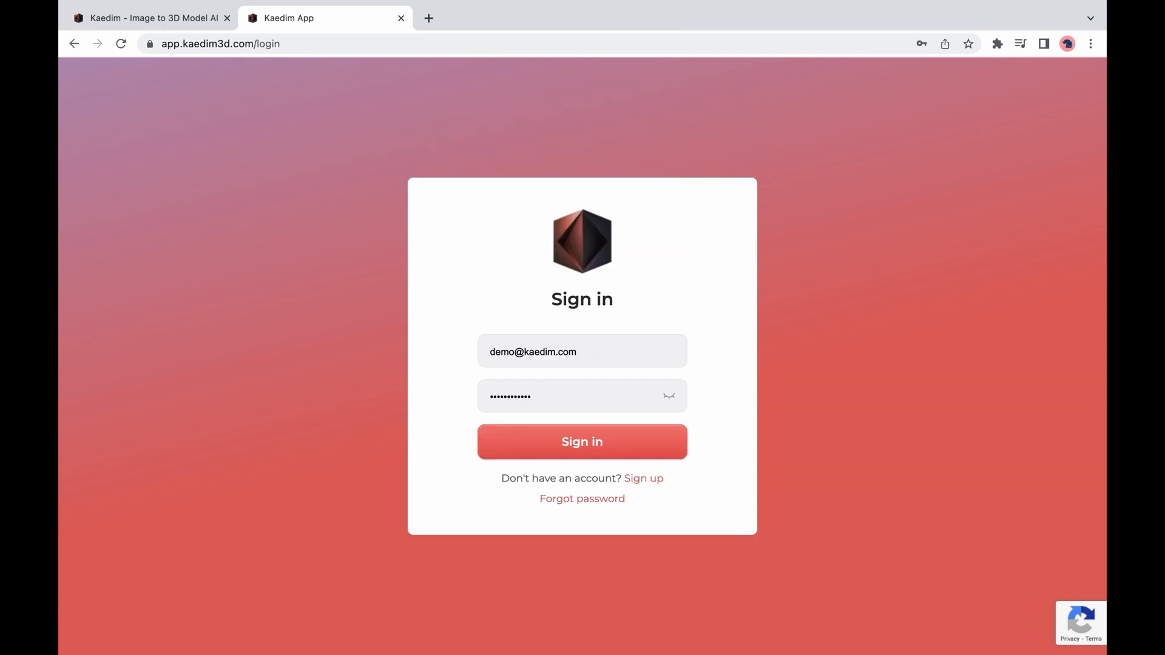
{"action": "left_click", "coordinate": [581, 441]}
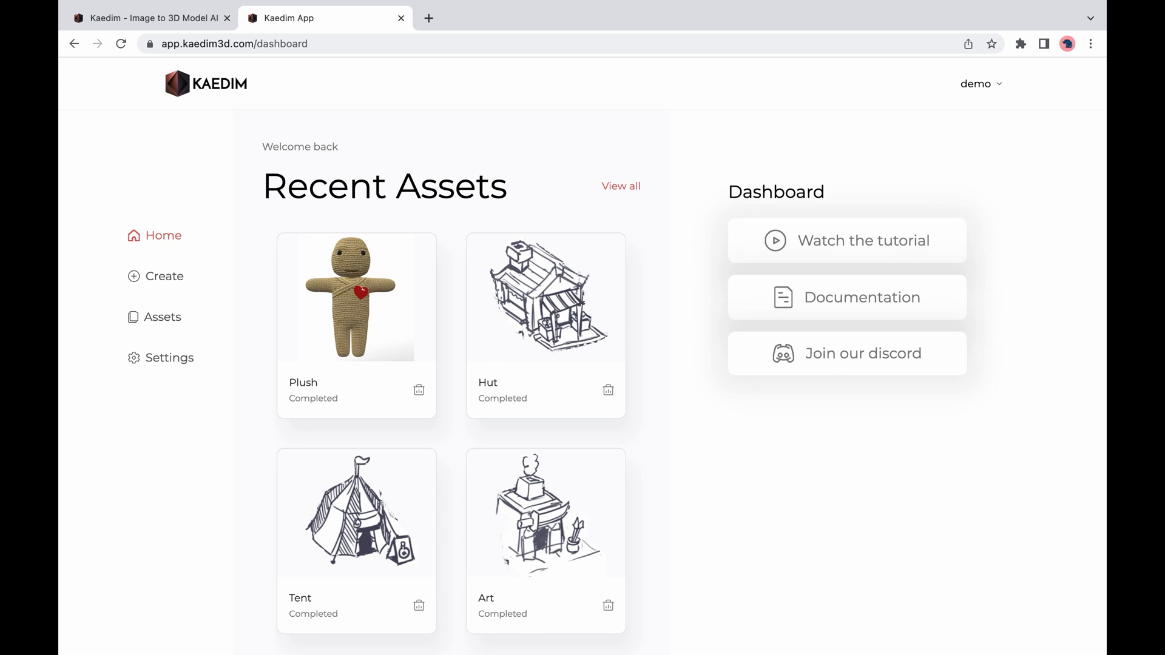
- Start a new model and upload the hamster-with-balloon PNG from Downloads as its source image
{"action": "left_click", "coordinate": [164, 276]}
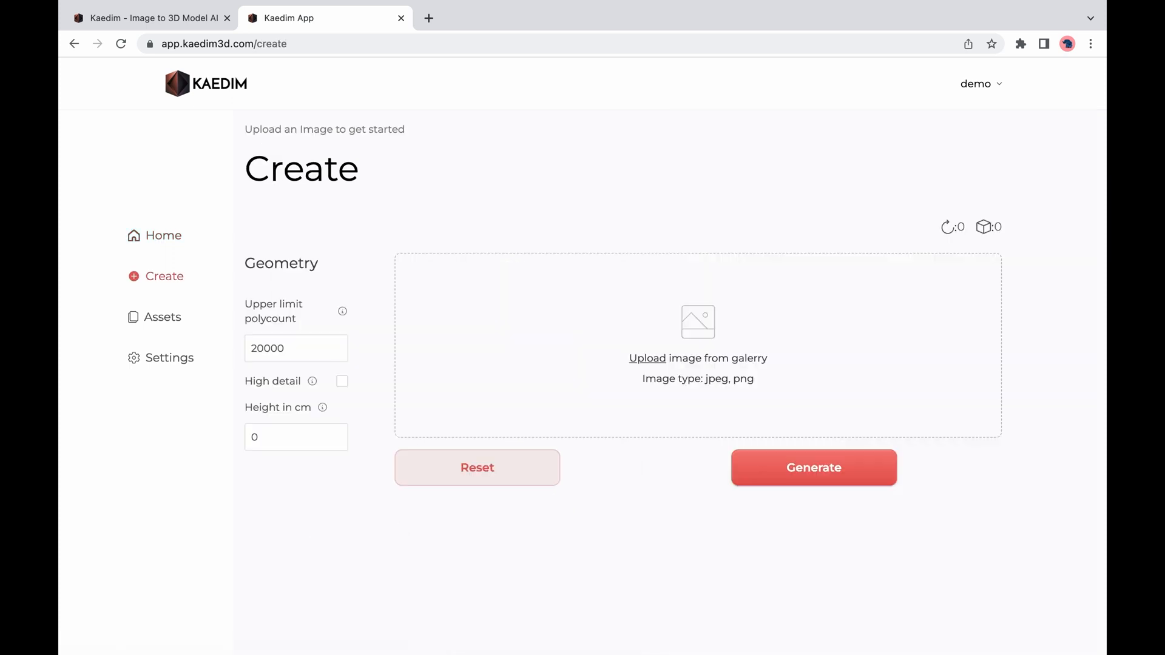
{"action": "left_click", "coordinate": [647, 358]}
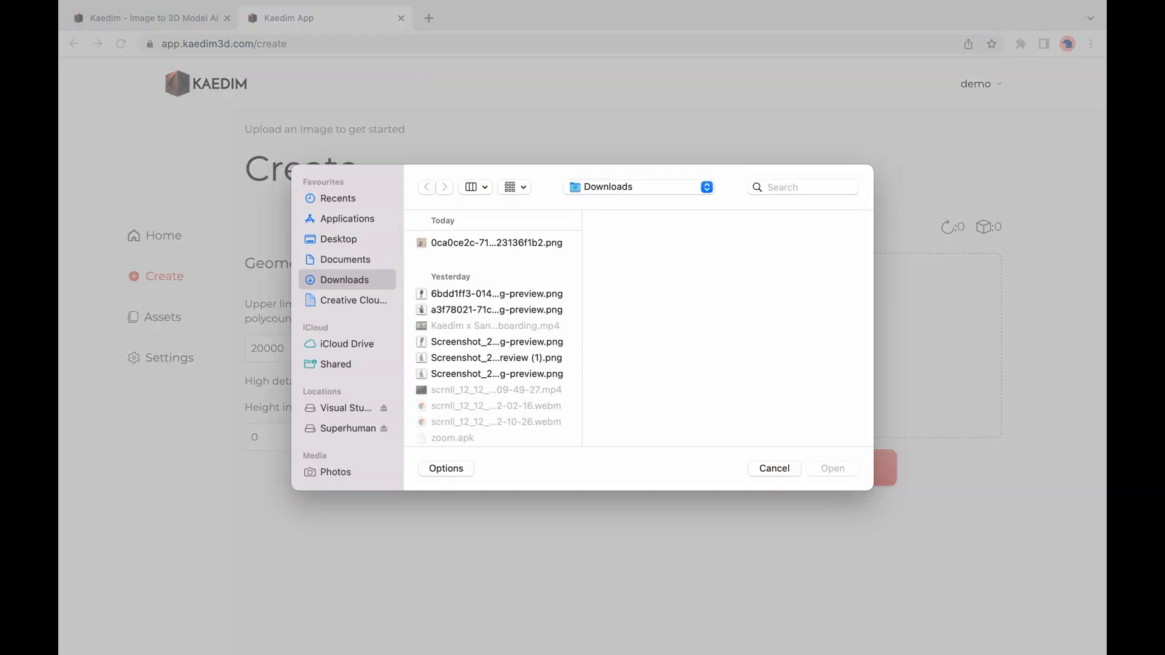
{"action": "left_click", "coordinate": [496, 243]}
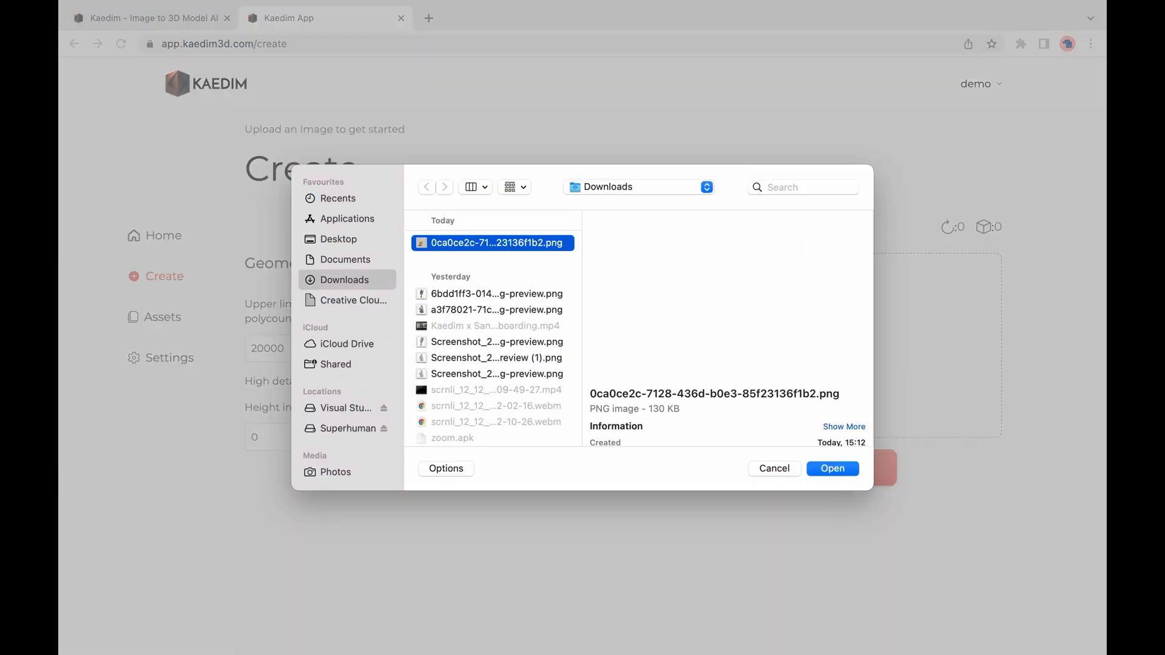
{"action": "left_click", "coordinate": [831, 469]}
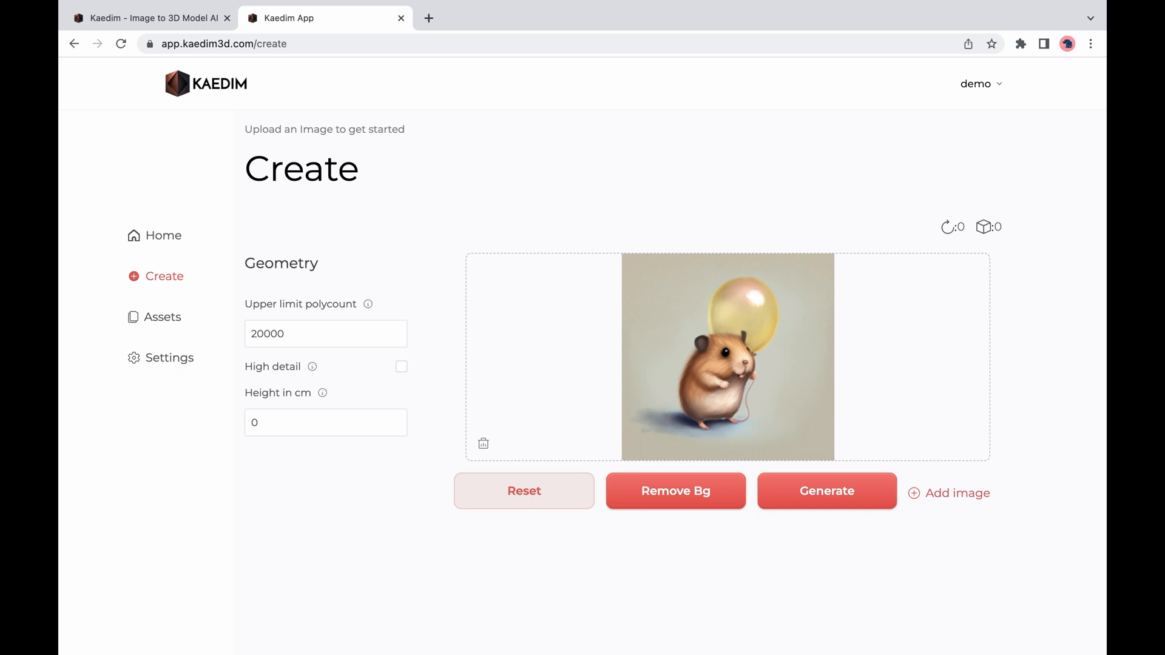
- Enable high detail, set the polycount limit to 100000 and the model height to 20 cm
{"action": "left_click", "coordinate": [402, 367]}
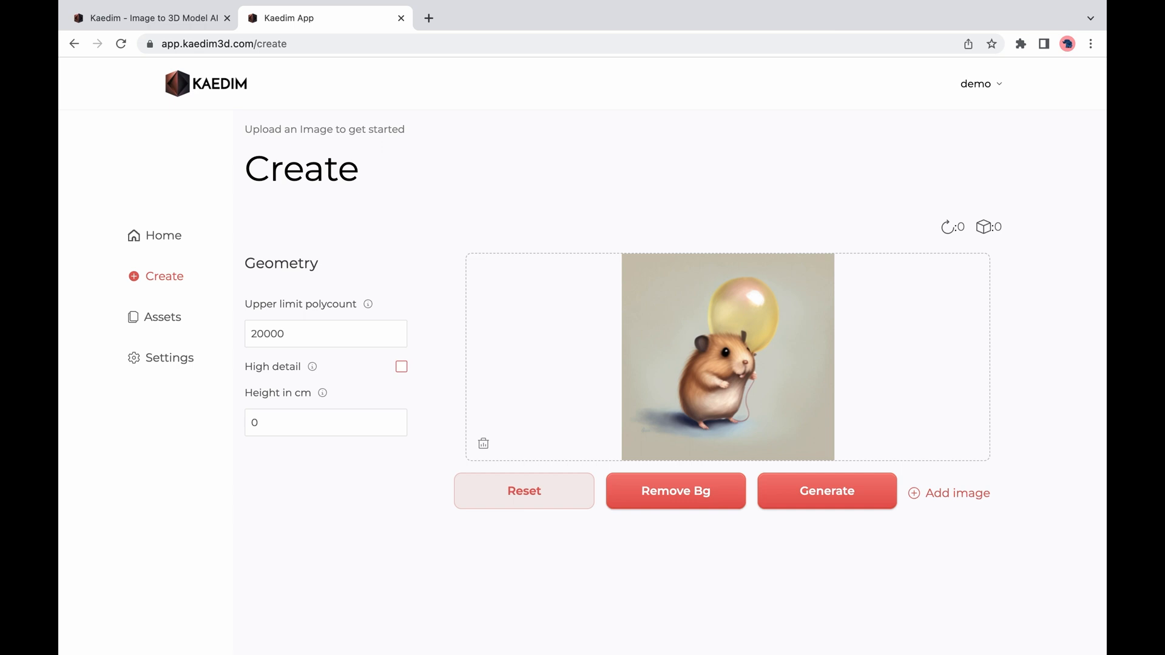
{"action": "left_click", "coordinate": [402, 366]}
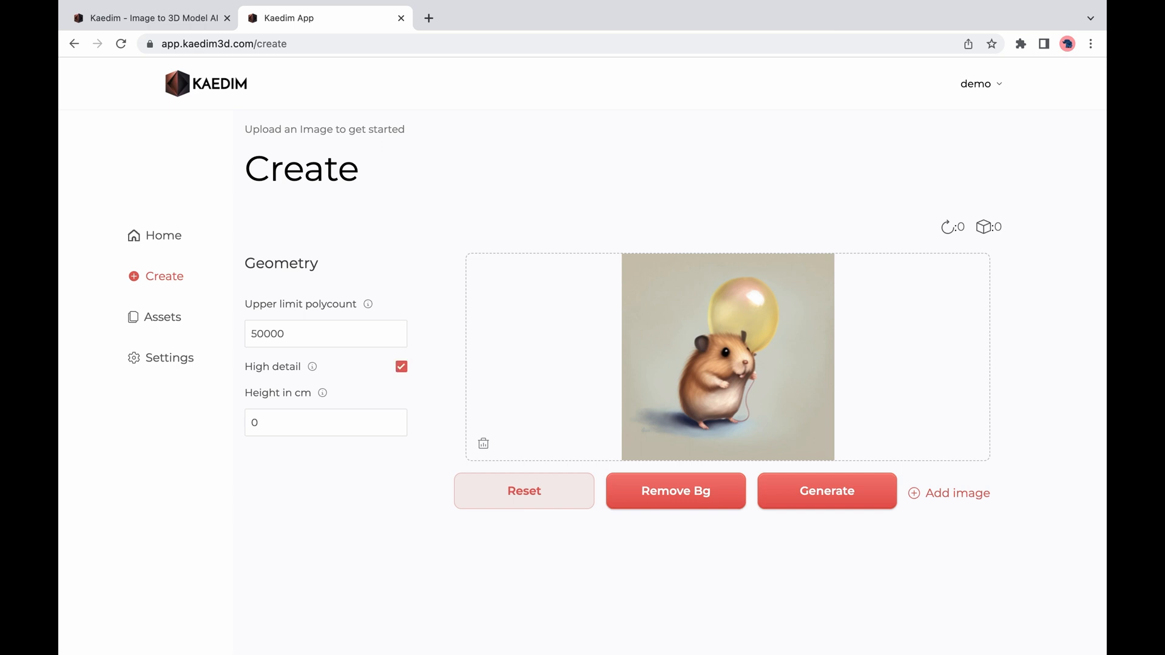
{"action": "left_click", "coordinate": [325, 333]}
{"action": "type", "text": "100000"}
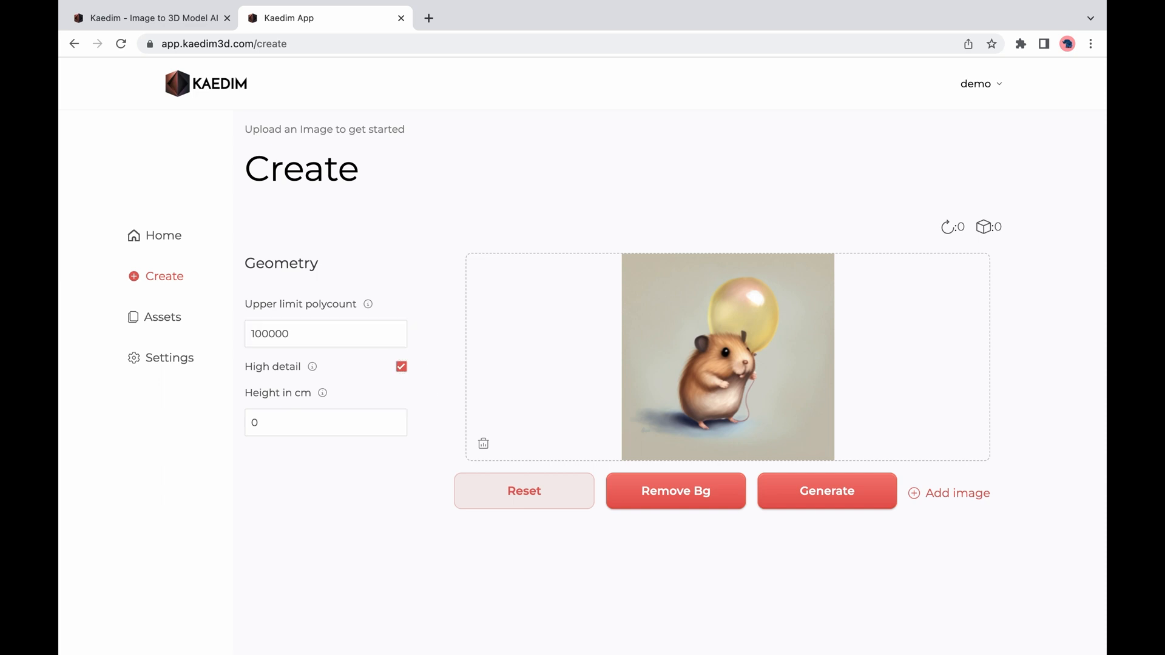
{"action": "left_click", "coordinate": [325, 423]}
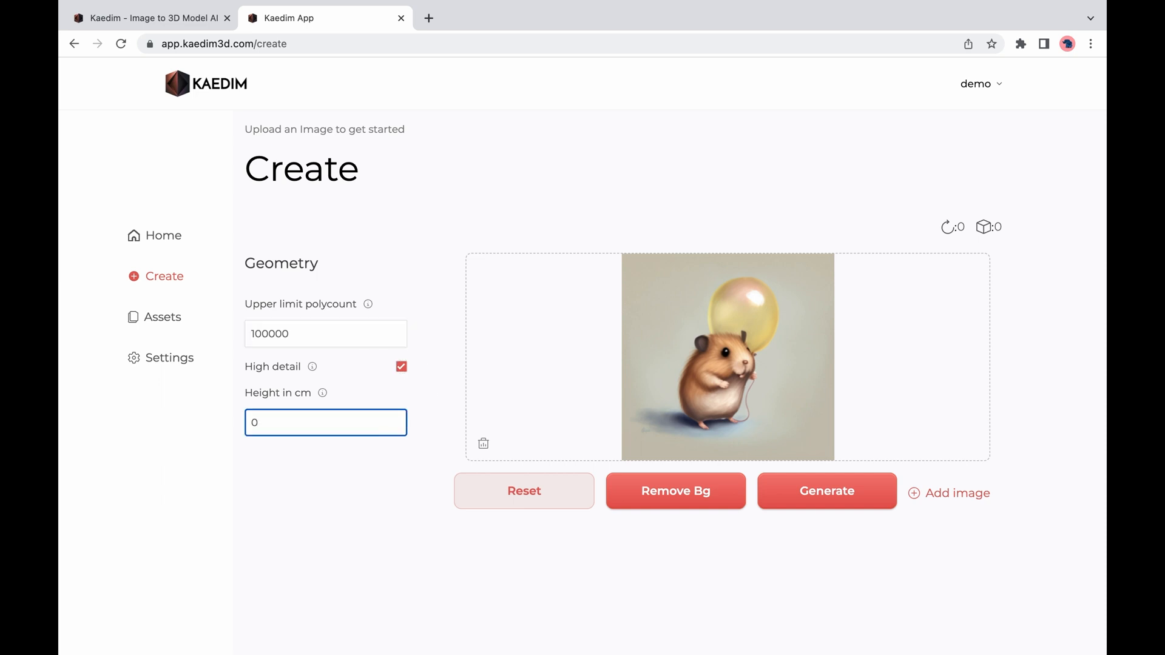
{"action": "type", "text": "2"}
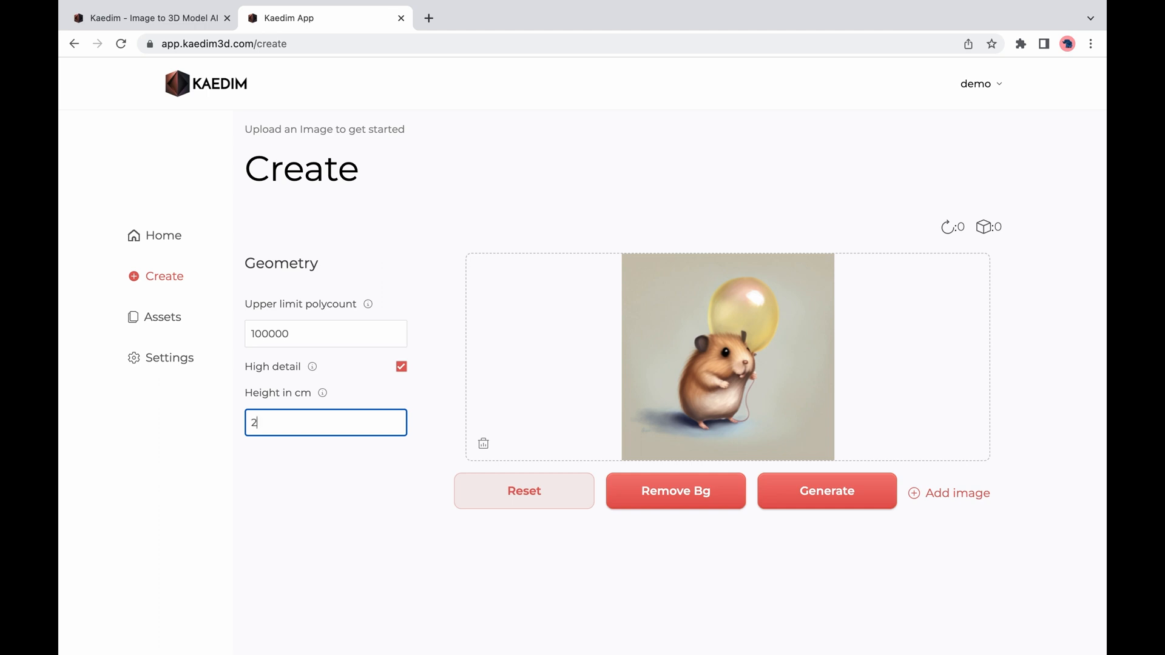
{"action": "type", "text": "0"}
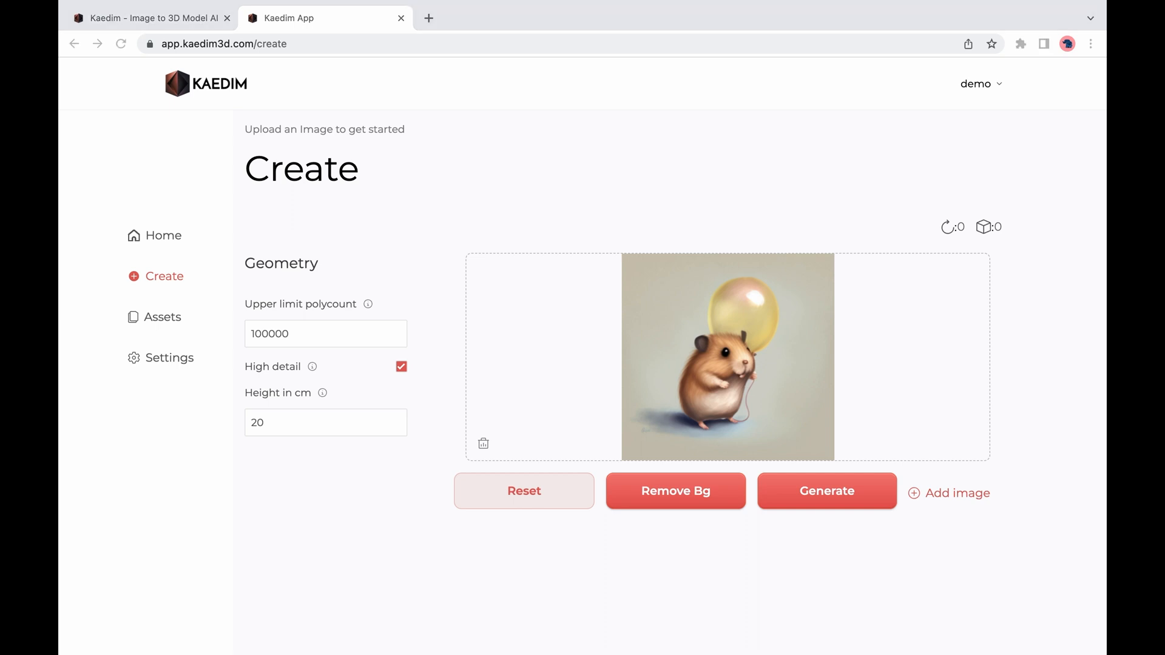
- Remove the hamster image's background, generate the 3D model and dismiss the processing notice
{"action": "left_click", "coordinate": [675, 490]}
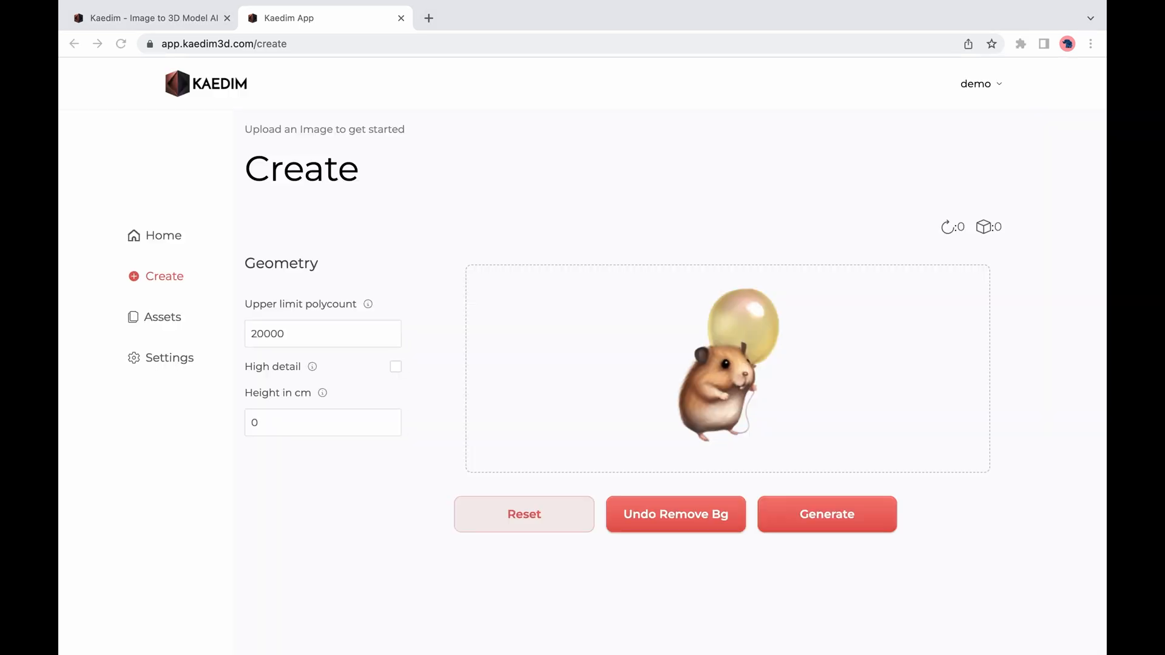
{"action": "left_click", "coordinate": [827, 515]}
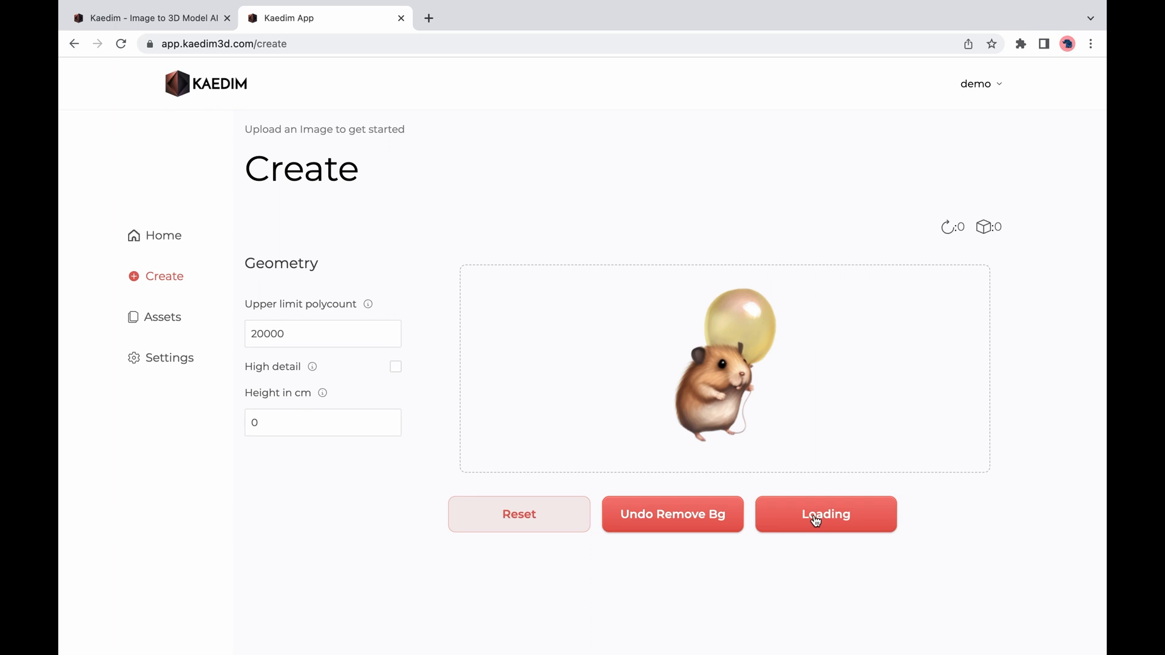
{"action": "left_click", "coordinate": [825, 514]}
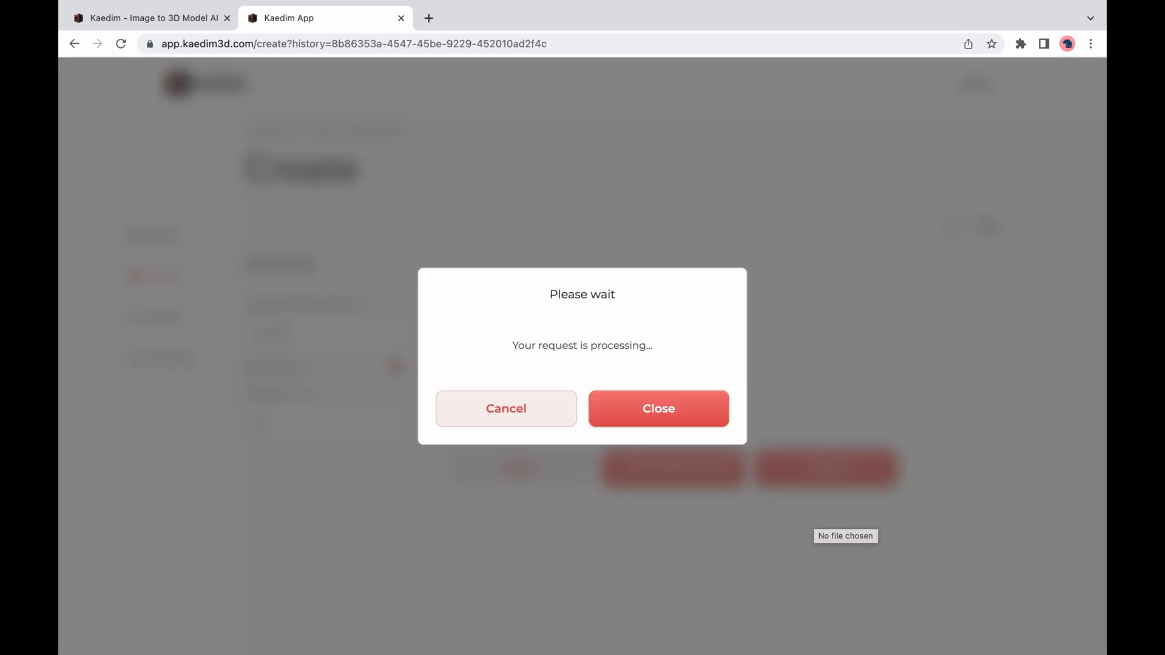
{"action": "left_click", "coordinate": [657, 408]}
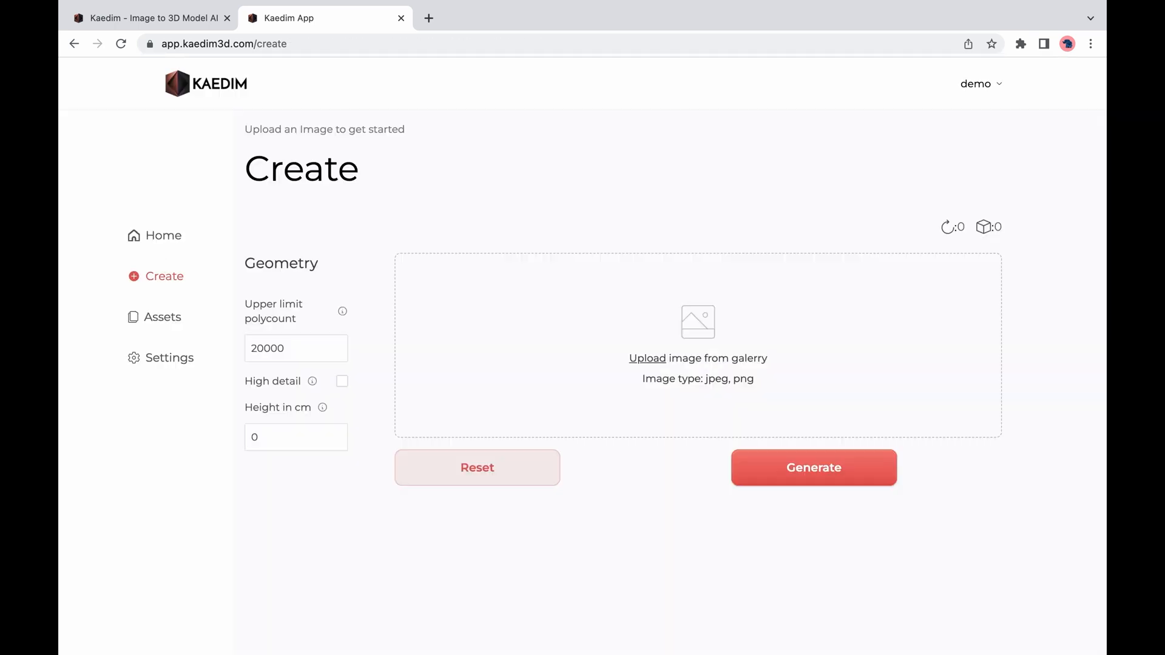
- Upload the microphone picture as a second generation request and return to the dashboard
{"action": "left_click", "coordinate": [647, 357]}
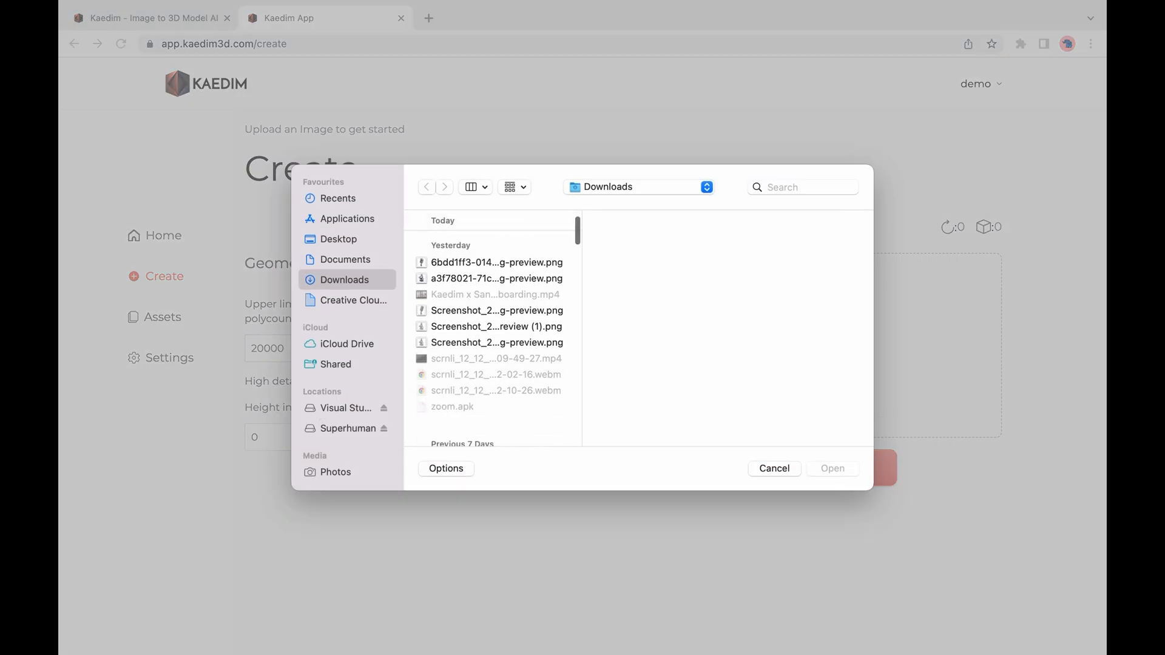
{"action": "left_click", "coordinate": [496, 262]}
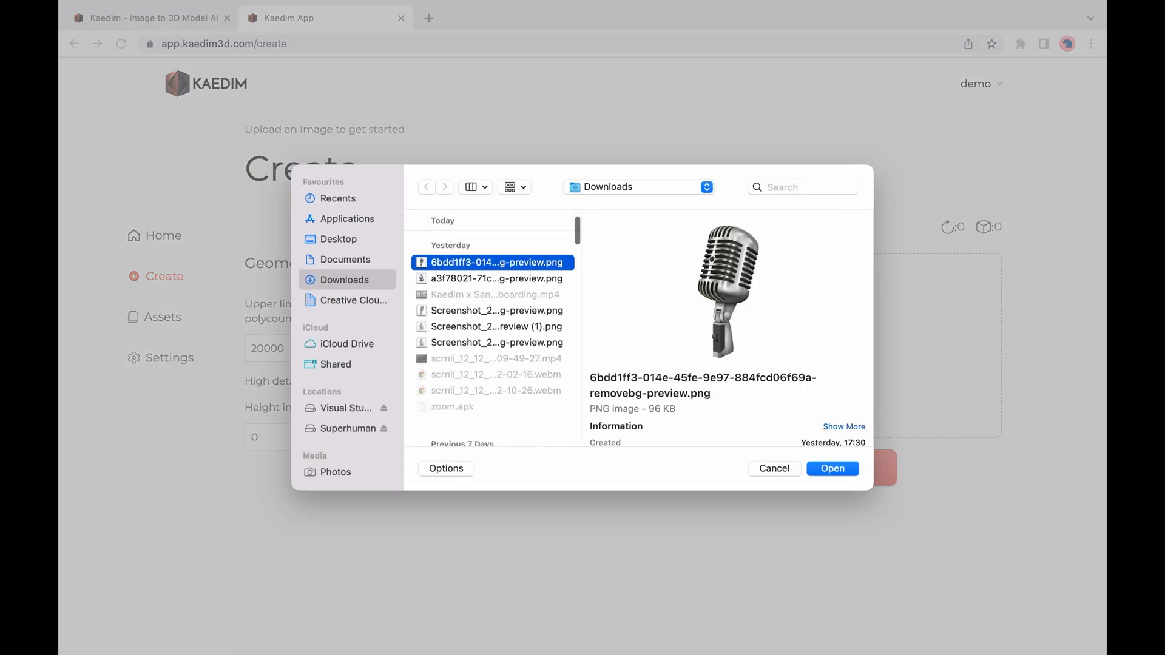
{"action": "left_click", "coordinate": [830, 468]}
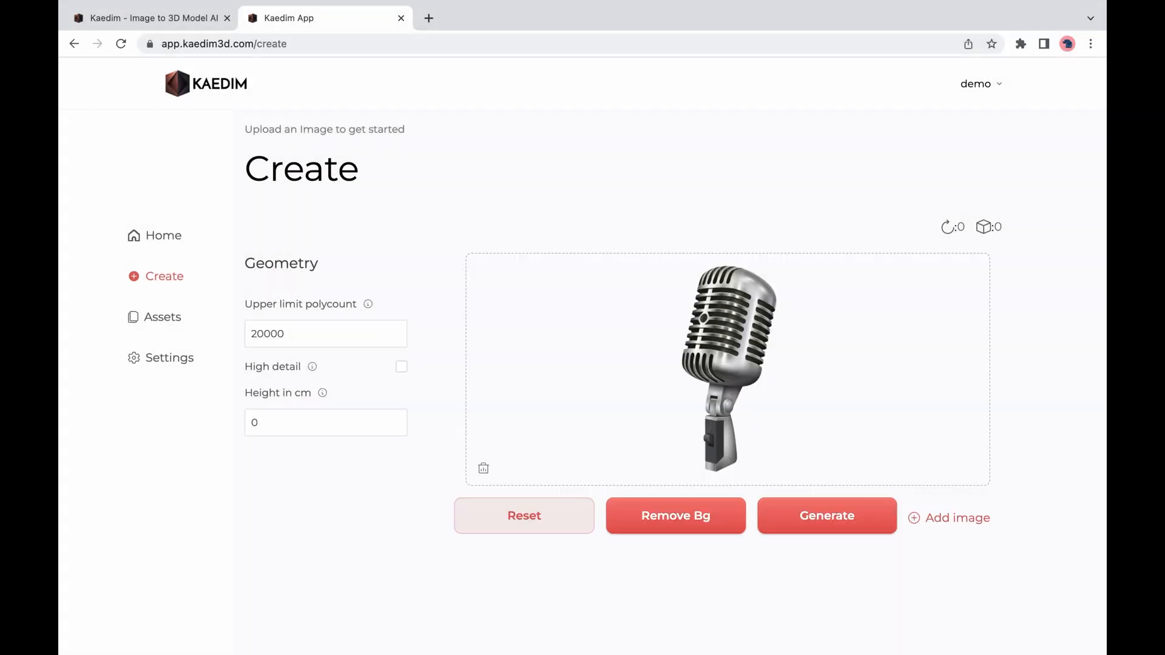
{"action": "left_click", "coordinate": [826, 516]}
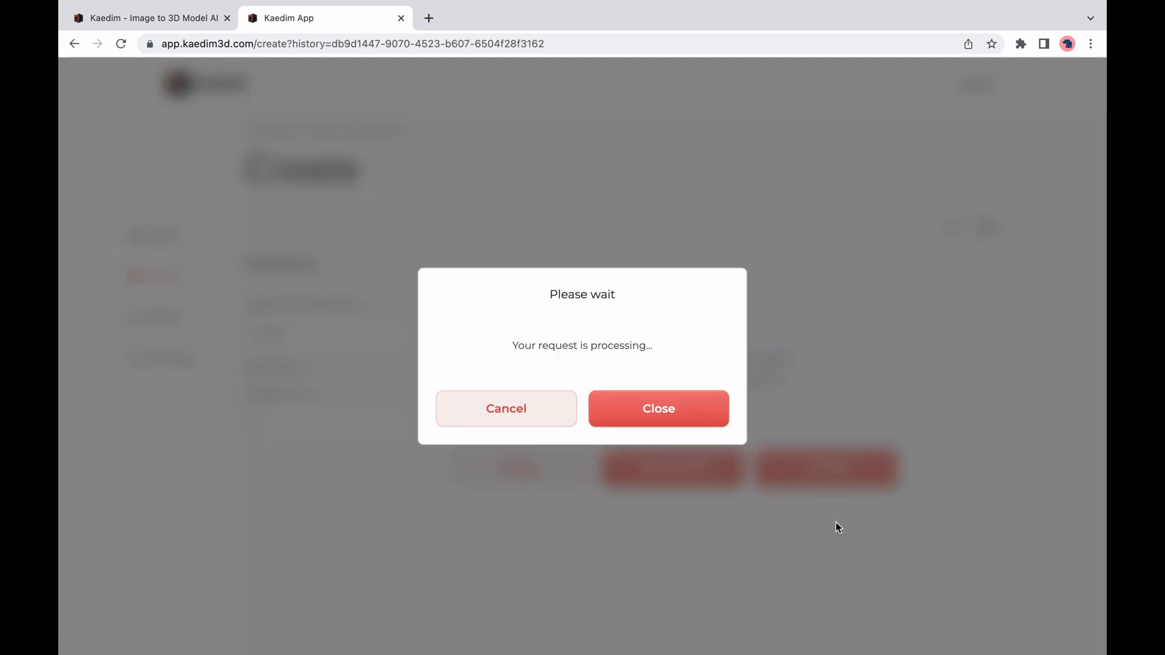
{"action": "left_click", "coordinate": [657, 409]}
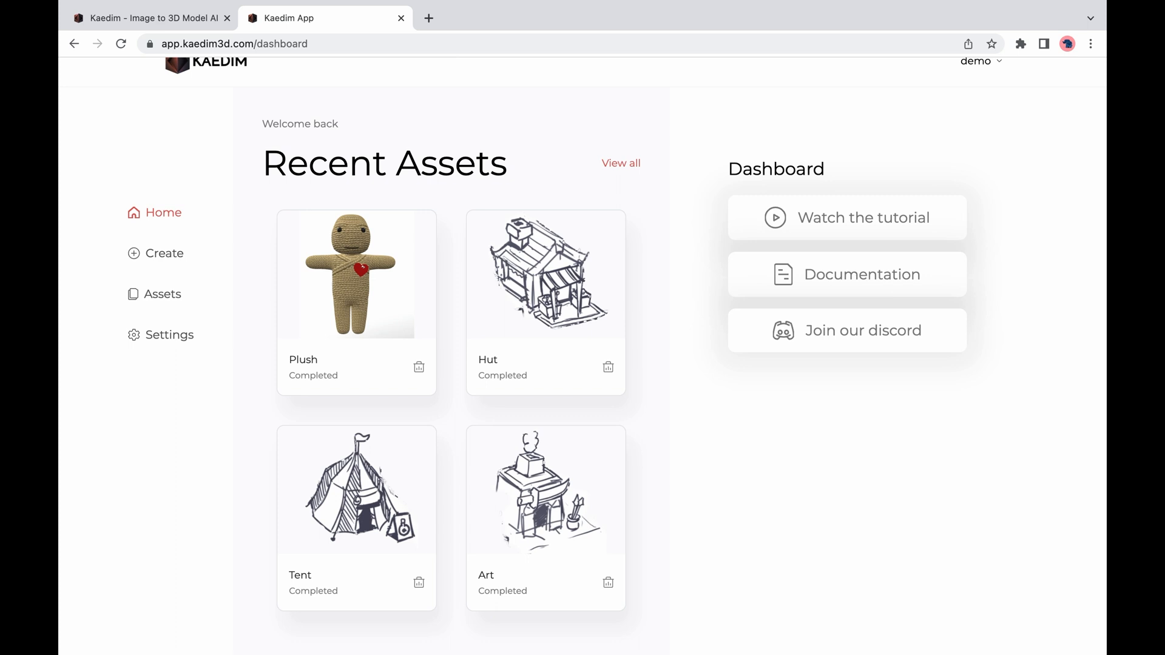
- Browse the Assets library and open the Rat hamster-with-balloon asset's details
{"action": "left_click", "coordinate": [162, 294]}
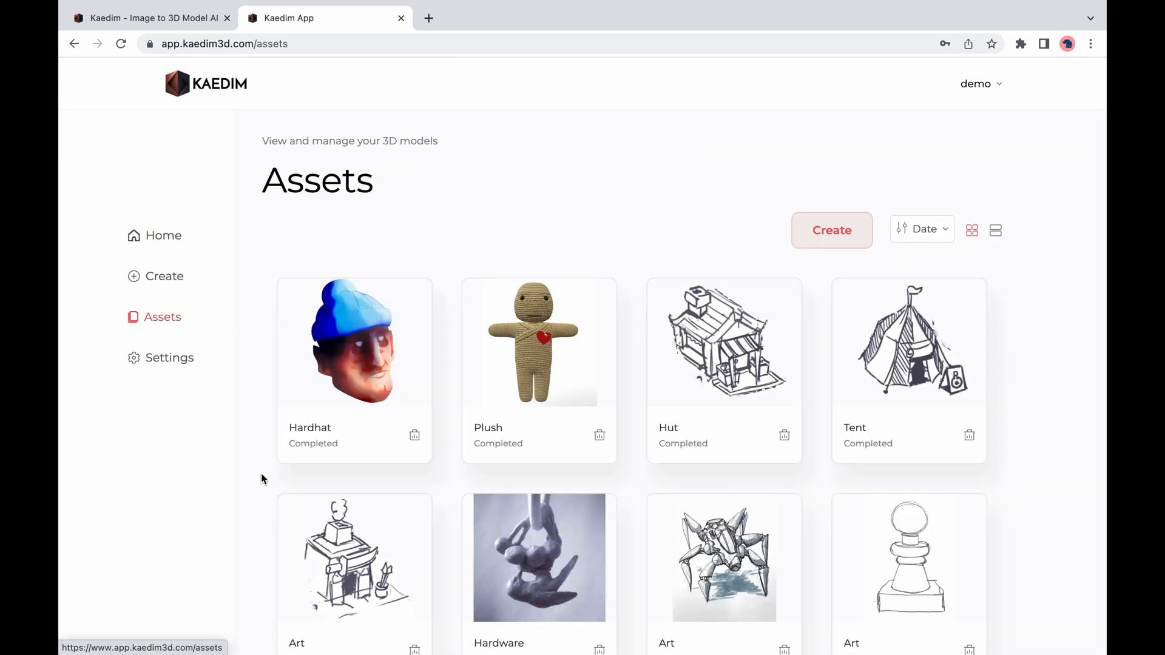
{"action": "scroll", "scroll_direction": "down", "scroll_amount": 3}
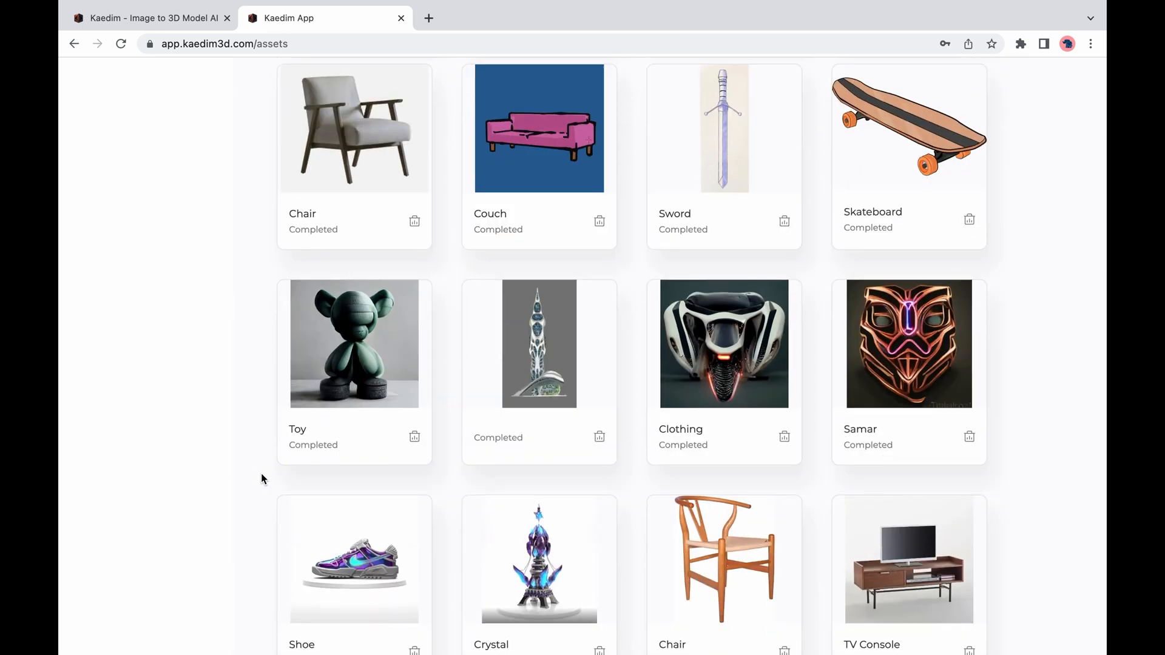
{"action": "scroll", "scroll_direction": "up", "scroll_amount": 3}
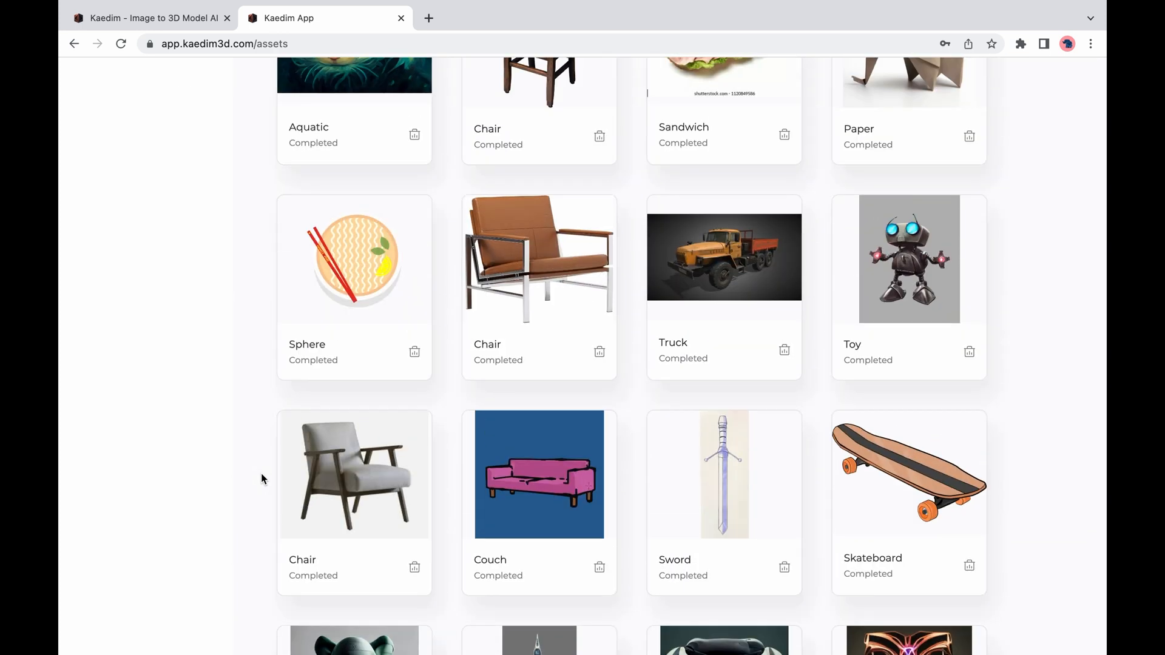
{"action": "scroll", "scroll_direction": "up", "scroll_amount": 3}
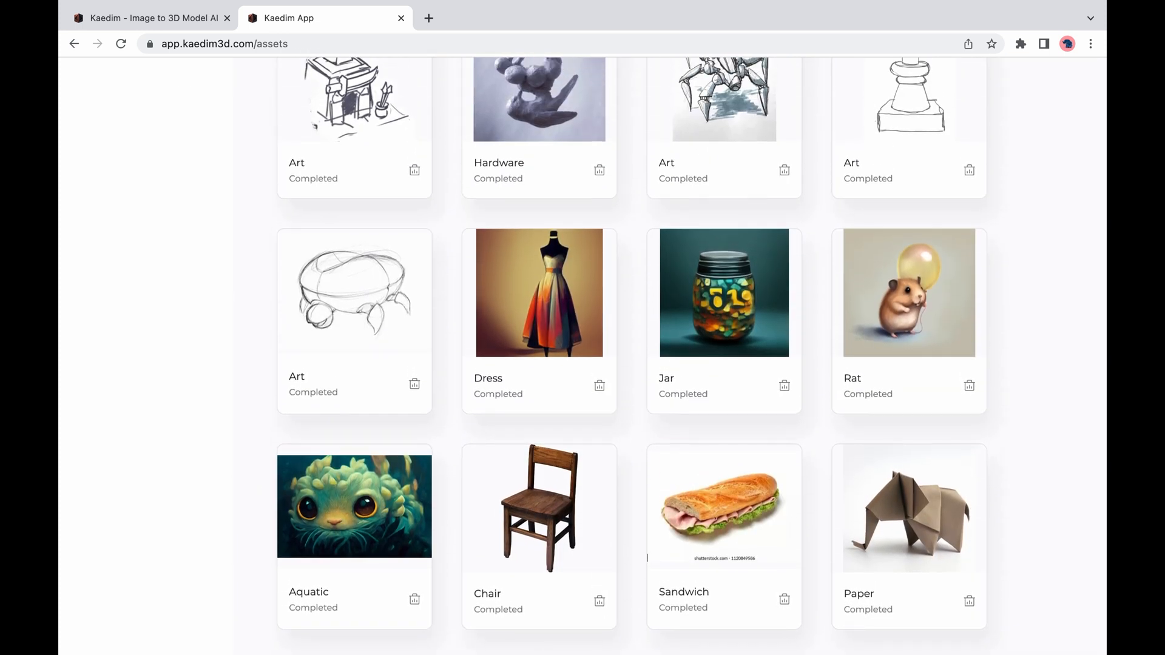
{"action": "left_click", "coordinate": [908, 293]}
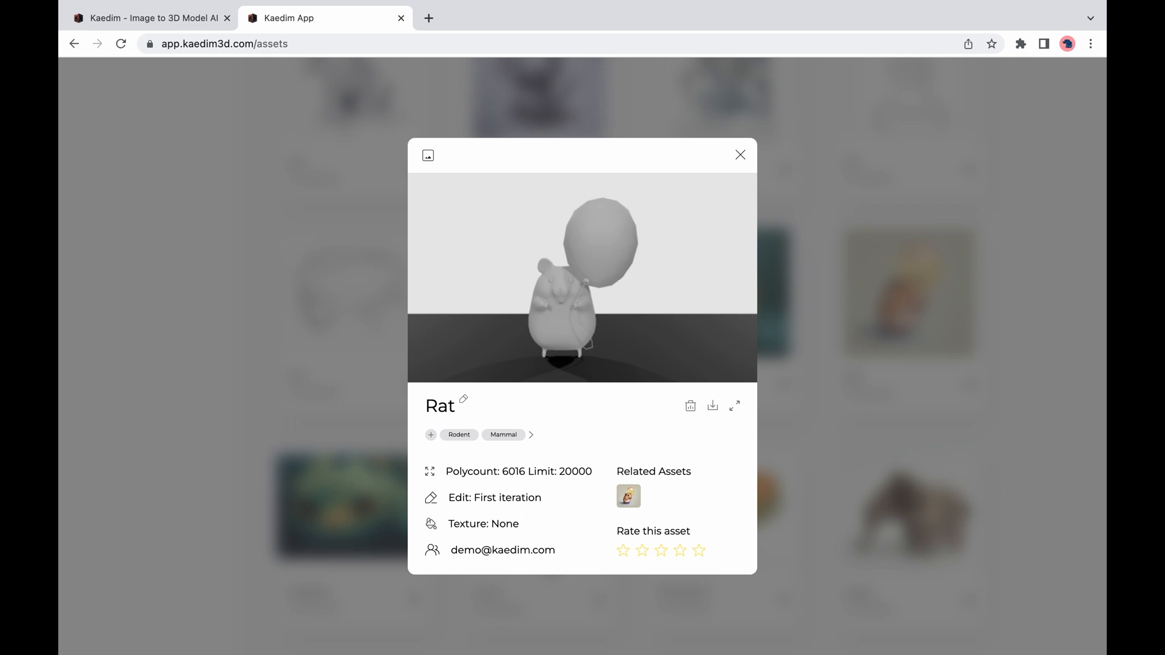
- Compare the reference image with the 3D preview, rate Rat five stars and expand it to full-size view
{"action": "left_click", "coordinate": [428, 156]}
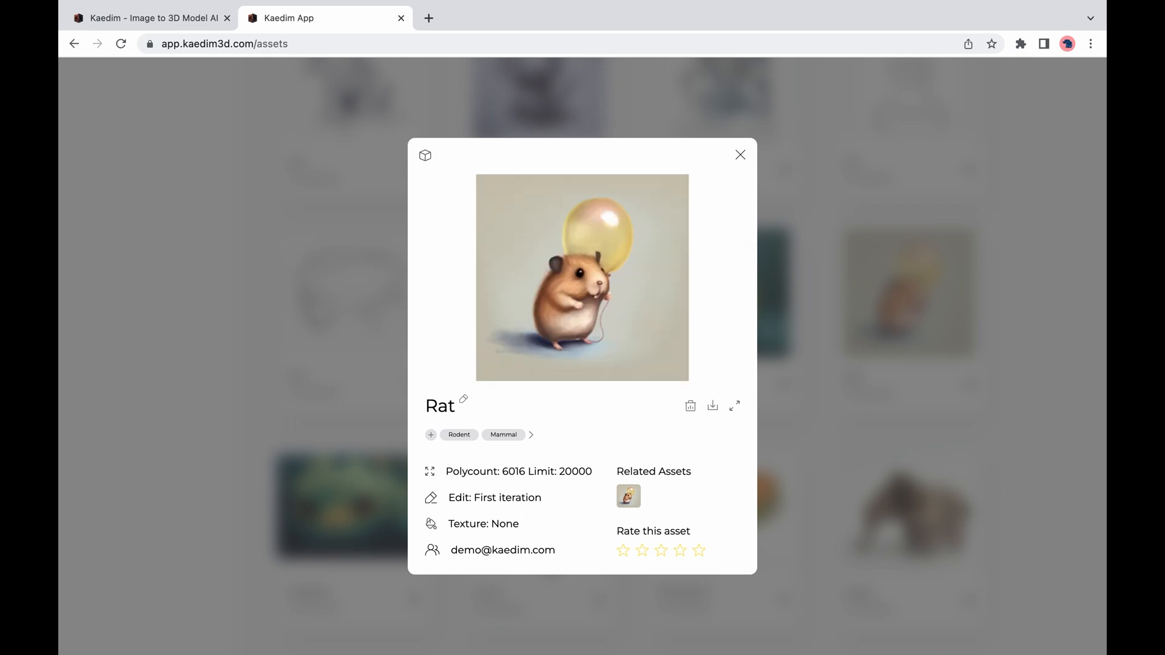
{"action": "left_click", "coordinate": [425, 155]}
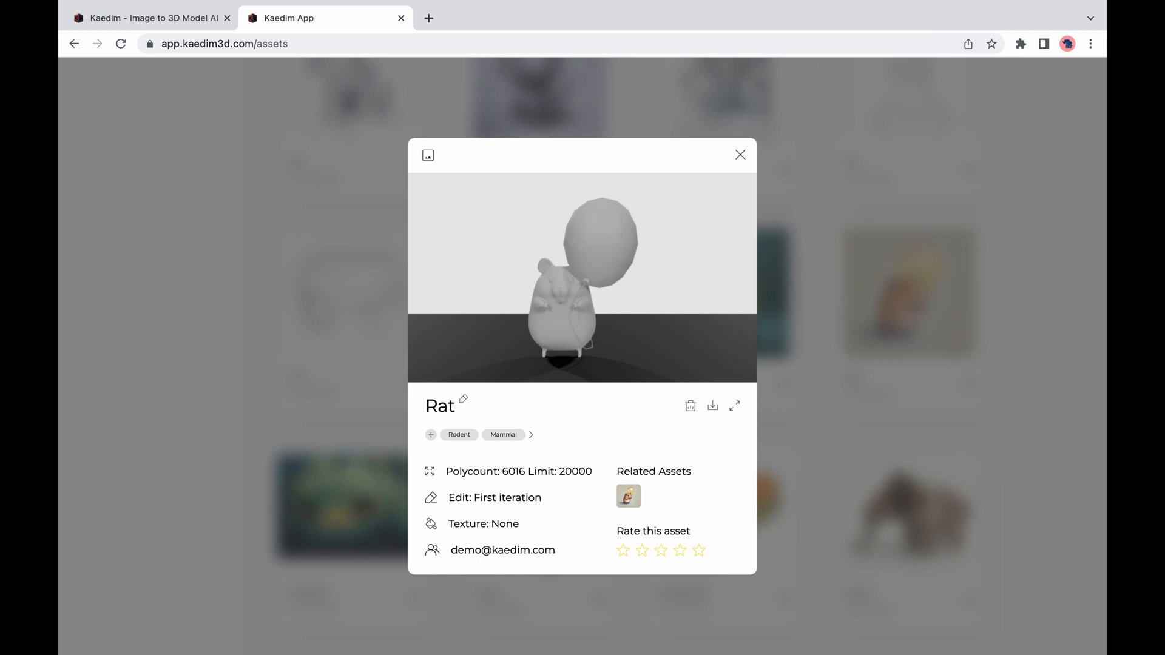
{"action": "left_click", "coordinate": [699, 551]}
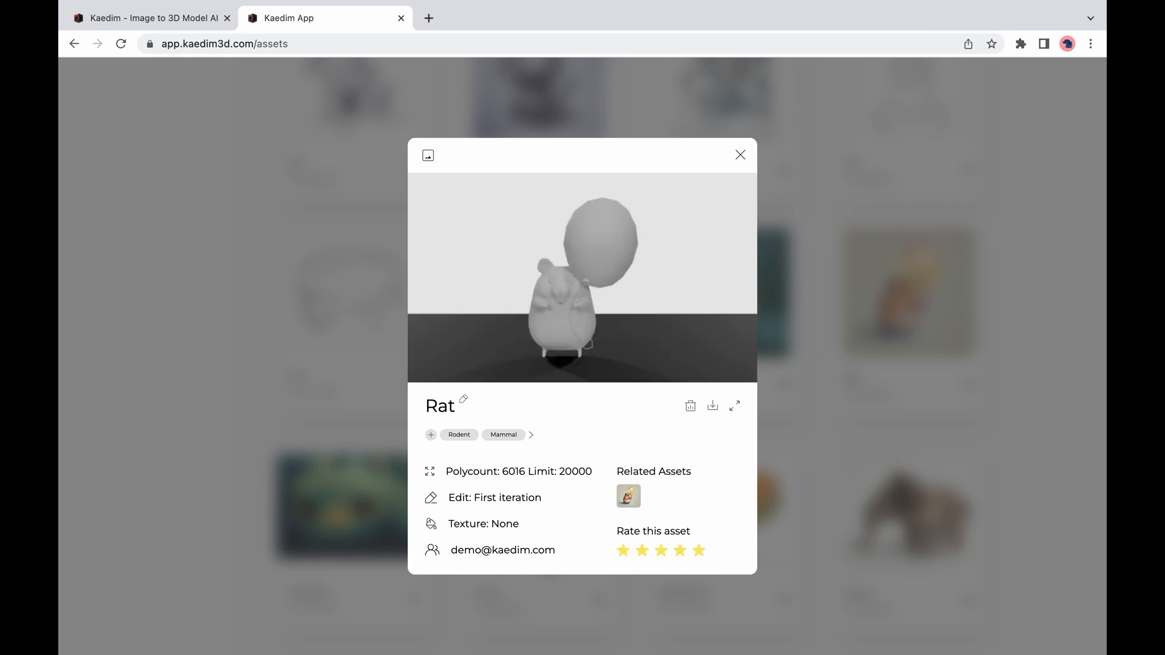
{"action": "left_click", "coordinate": [736, 405]}
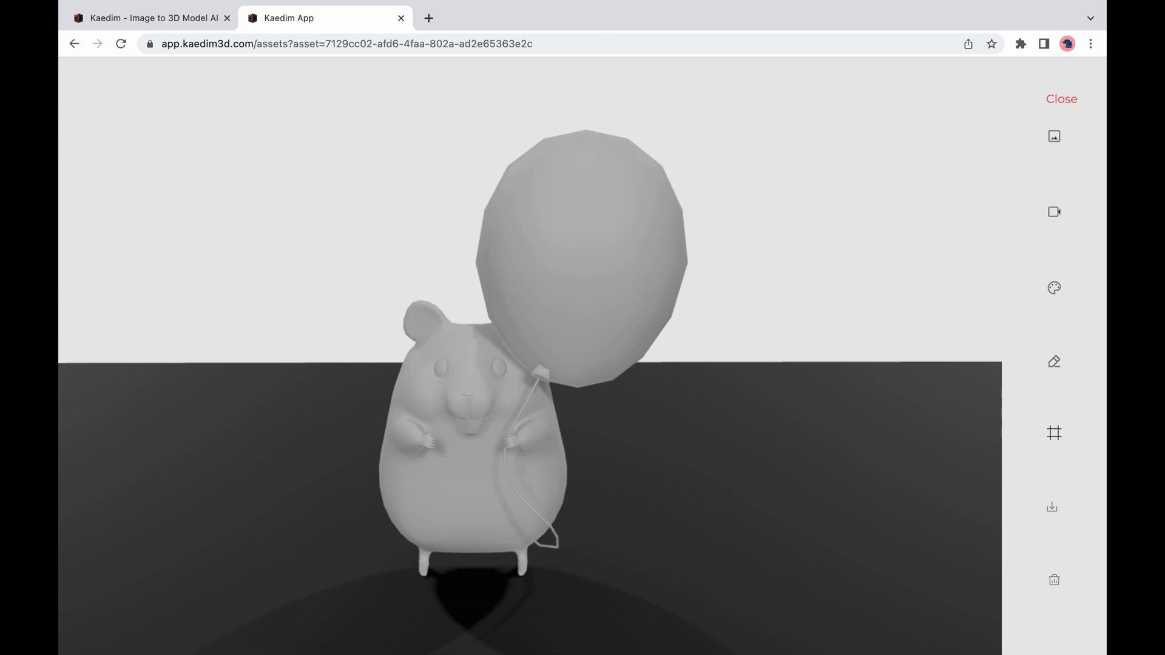
- Draft an edit request 'the changes you would like' with drawing enabled on the image, then return to the model
{"action": "left_click", "coordinate": [1053, 136]}
{"action": "type", "text": "Describe"}
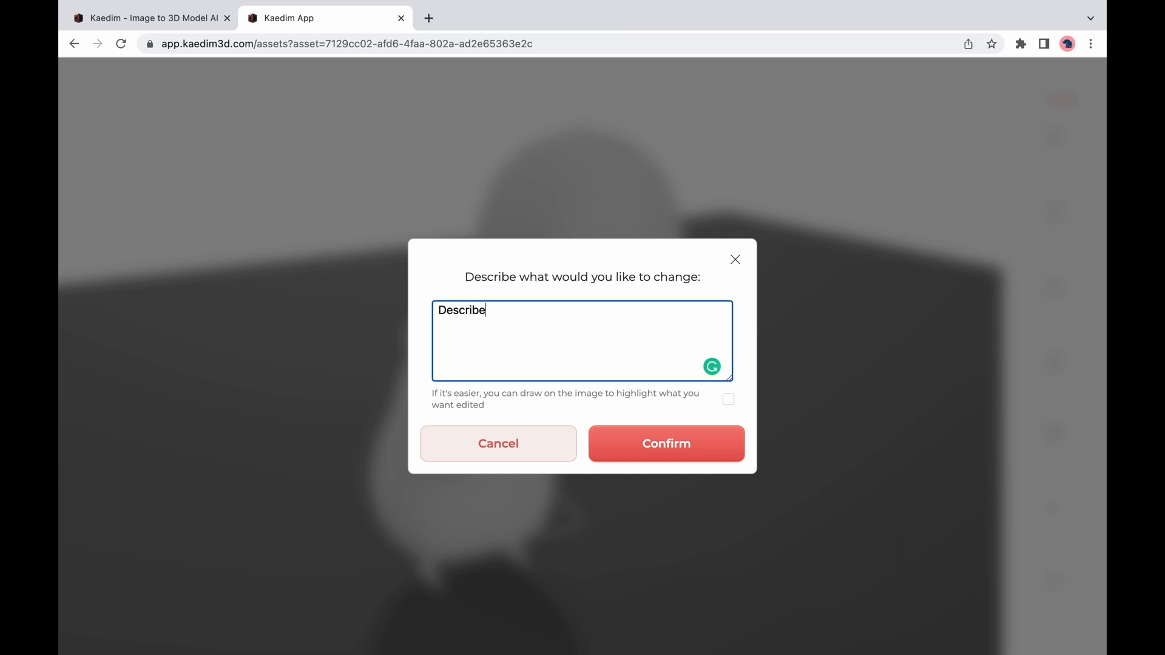
{"action": "type", "text": "the changes you would like"}
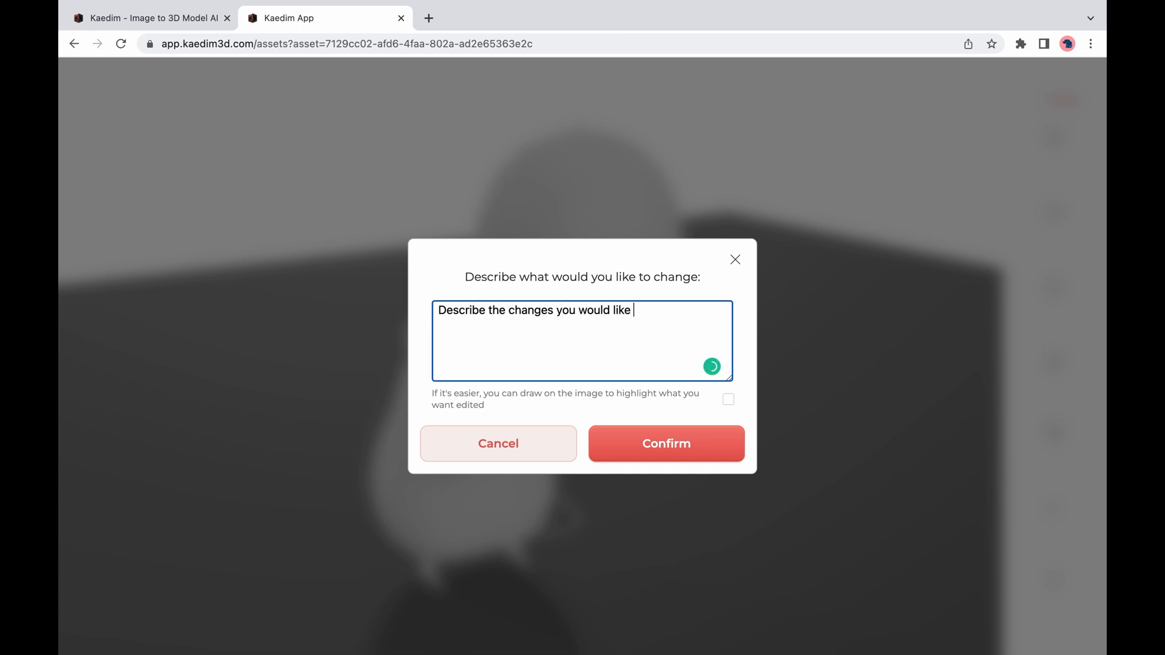
{"action": "left_click", "coordinate": [727, 399]}
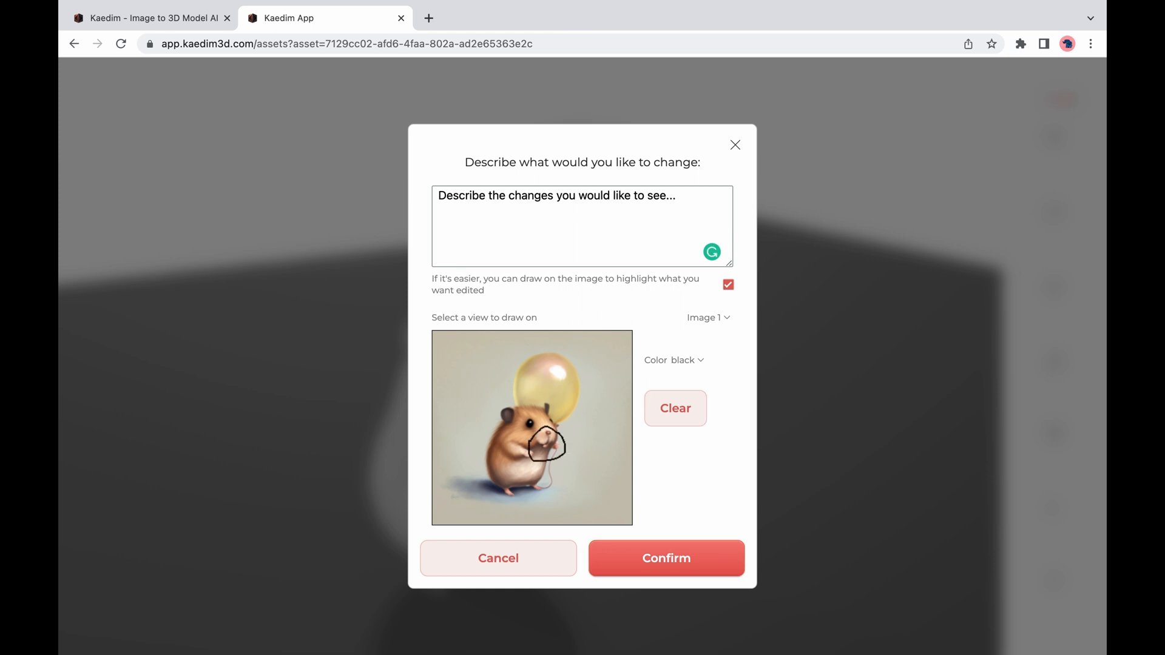
{"action": "left_click", "coordinate": [665, 558]}
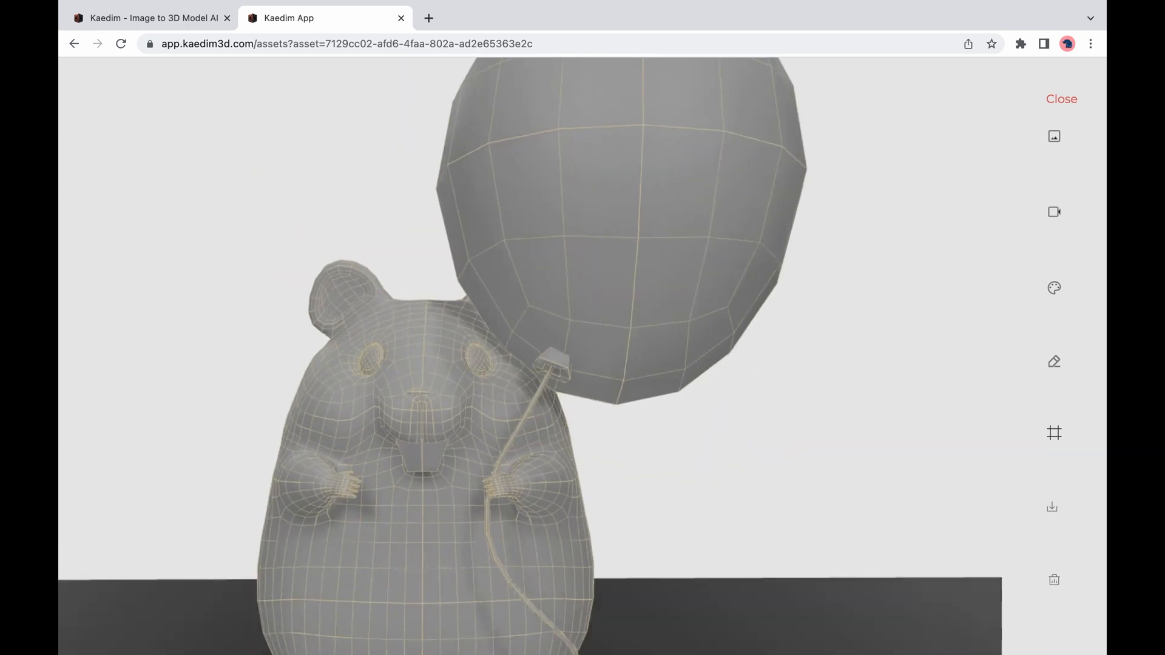
- Colour the hamster tan and the balloon yellow, save, and bring up the glb/gltf/obj/fbx download choices
{"action": "left_click", "coordinate": [1053, 287]}
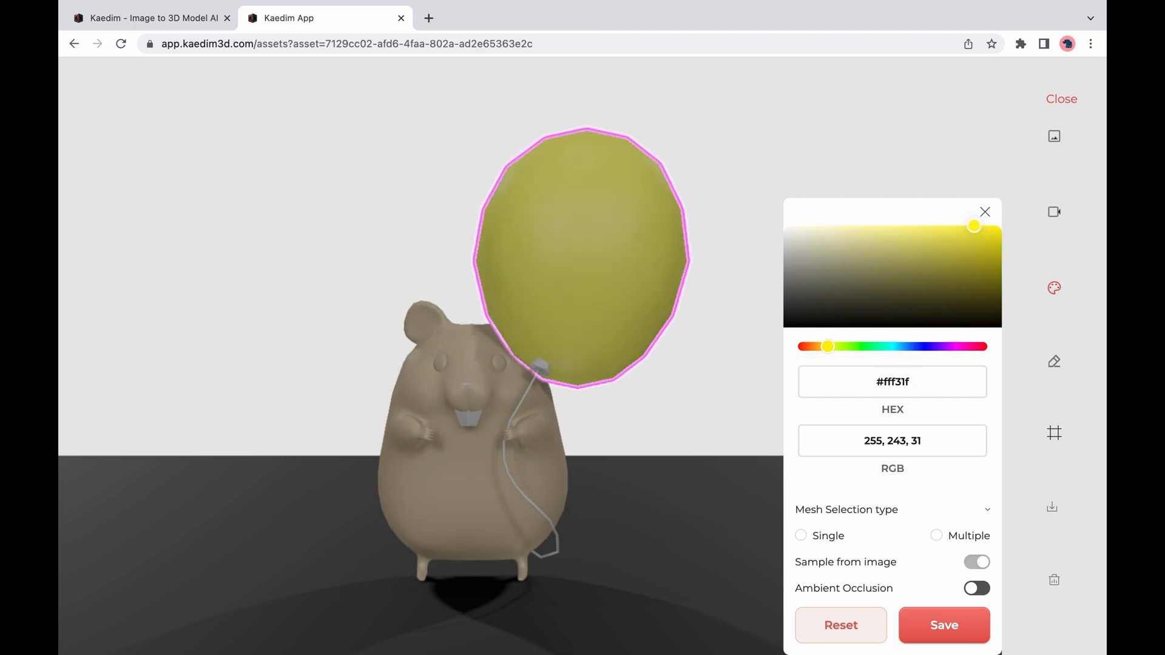
{"action": "left_click", "coordinate": [943, 625]}
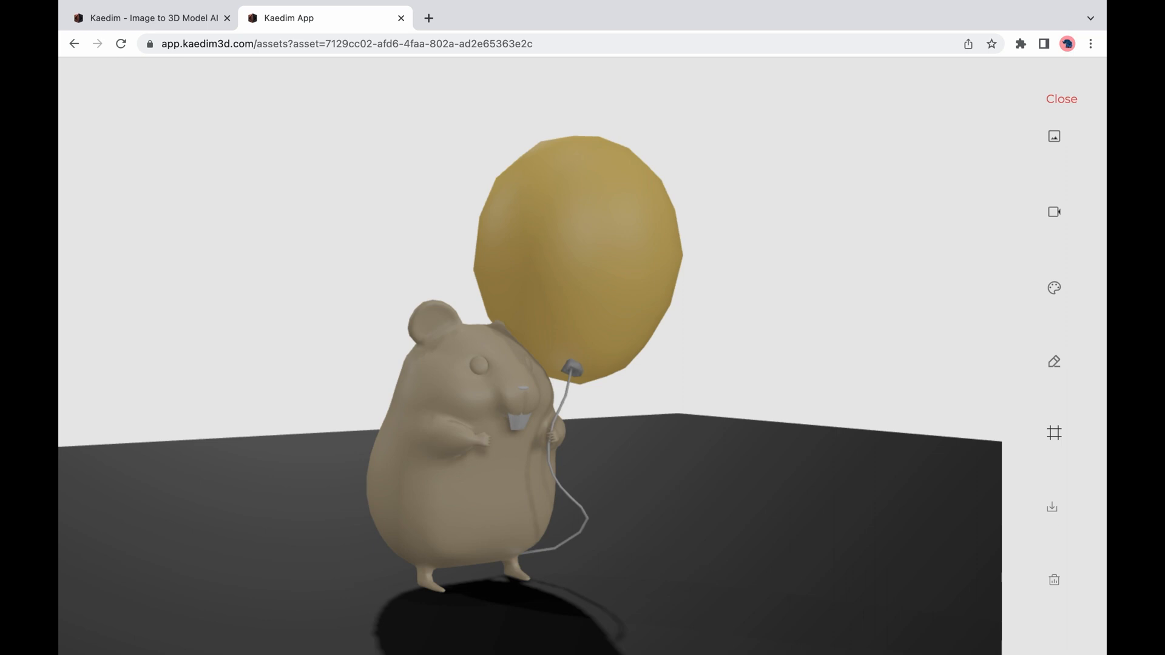
{"action": "left_click", "coordinate": [1052, 506]}
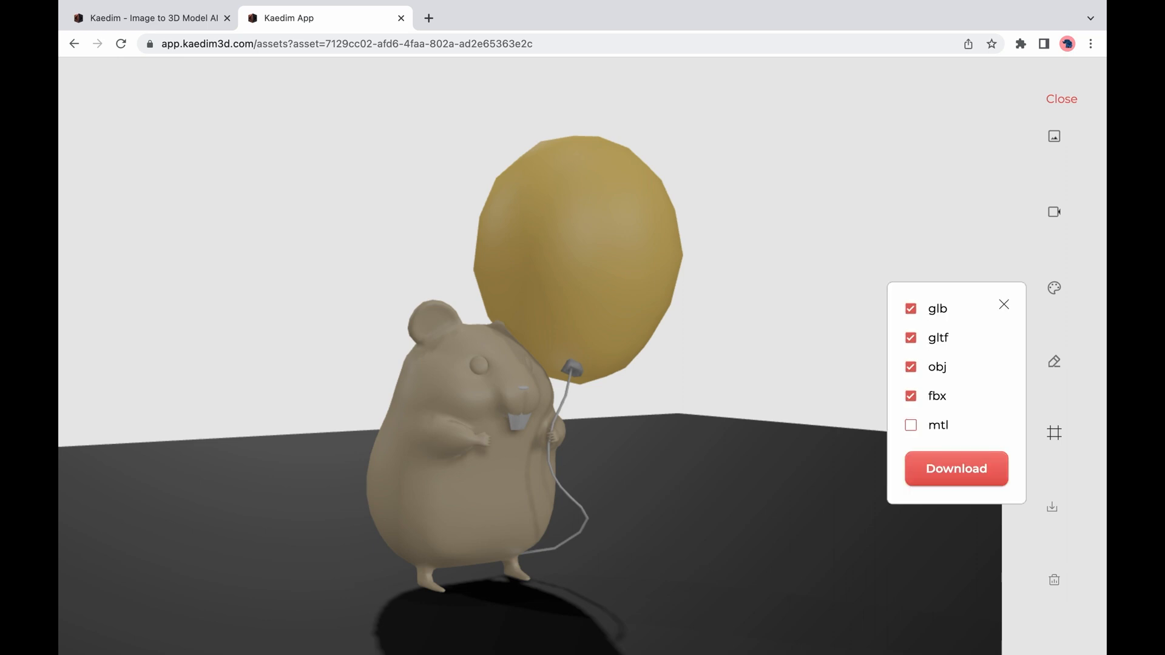
- Include mtl so all five download formats are selected, then dismiss the format list
{"action": "left_click", "coordinate": [910, 425]}
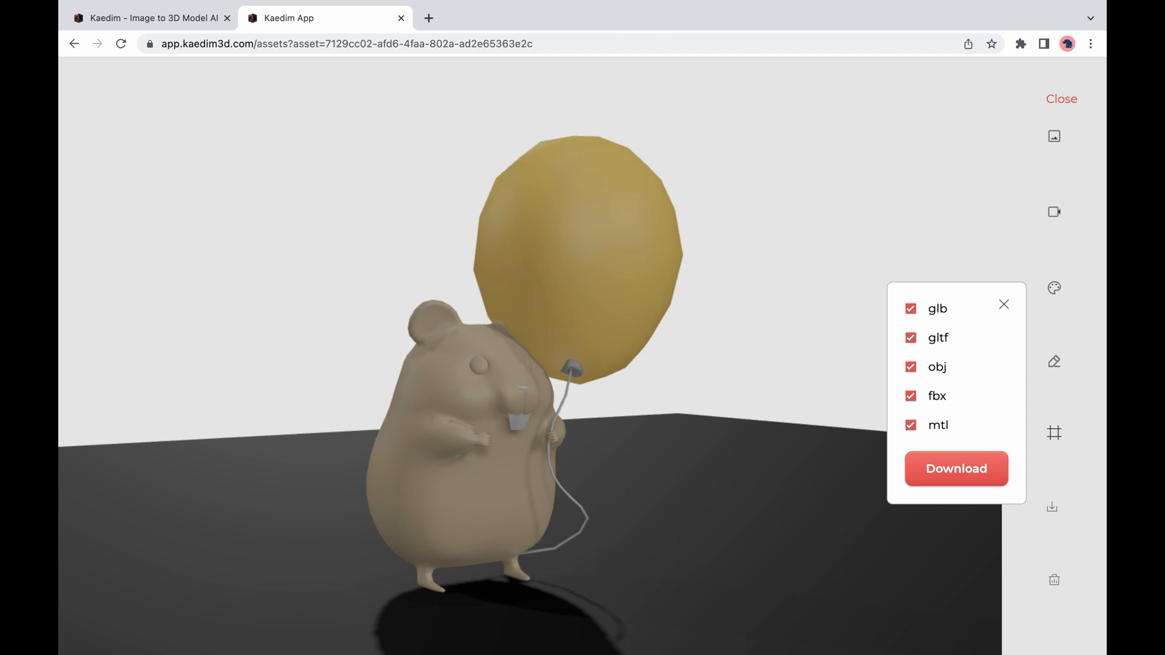
{"action": "left_click", "coordinate": [1004, 304]}
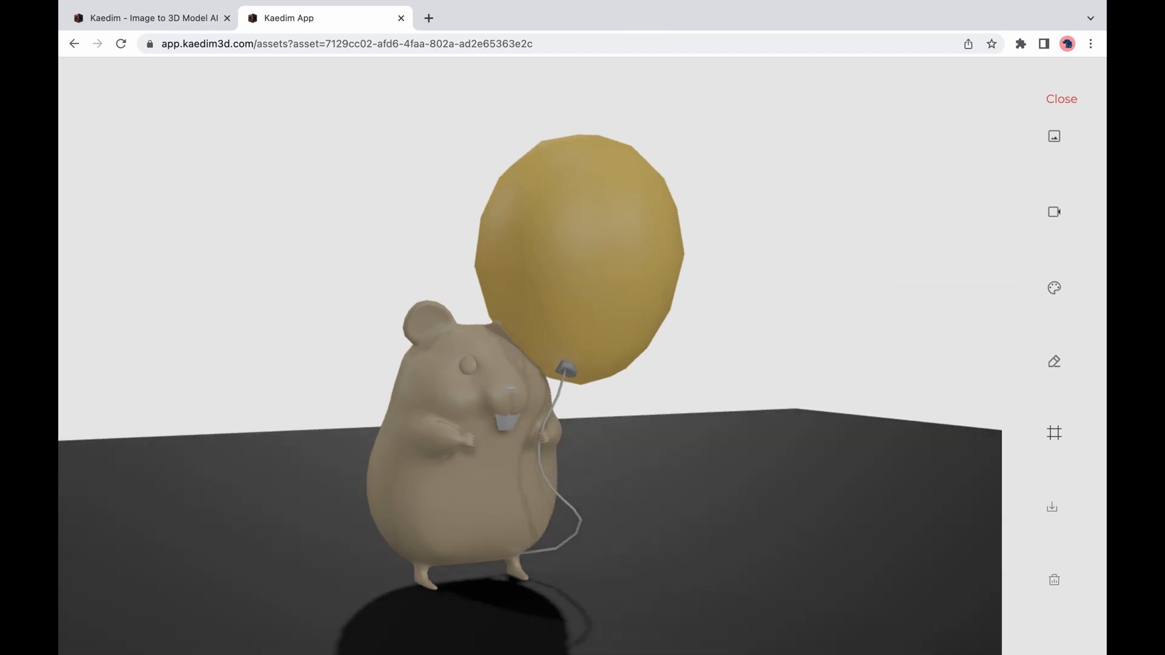